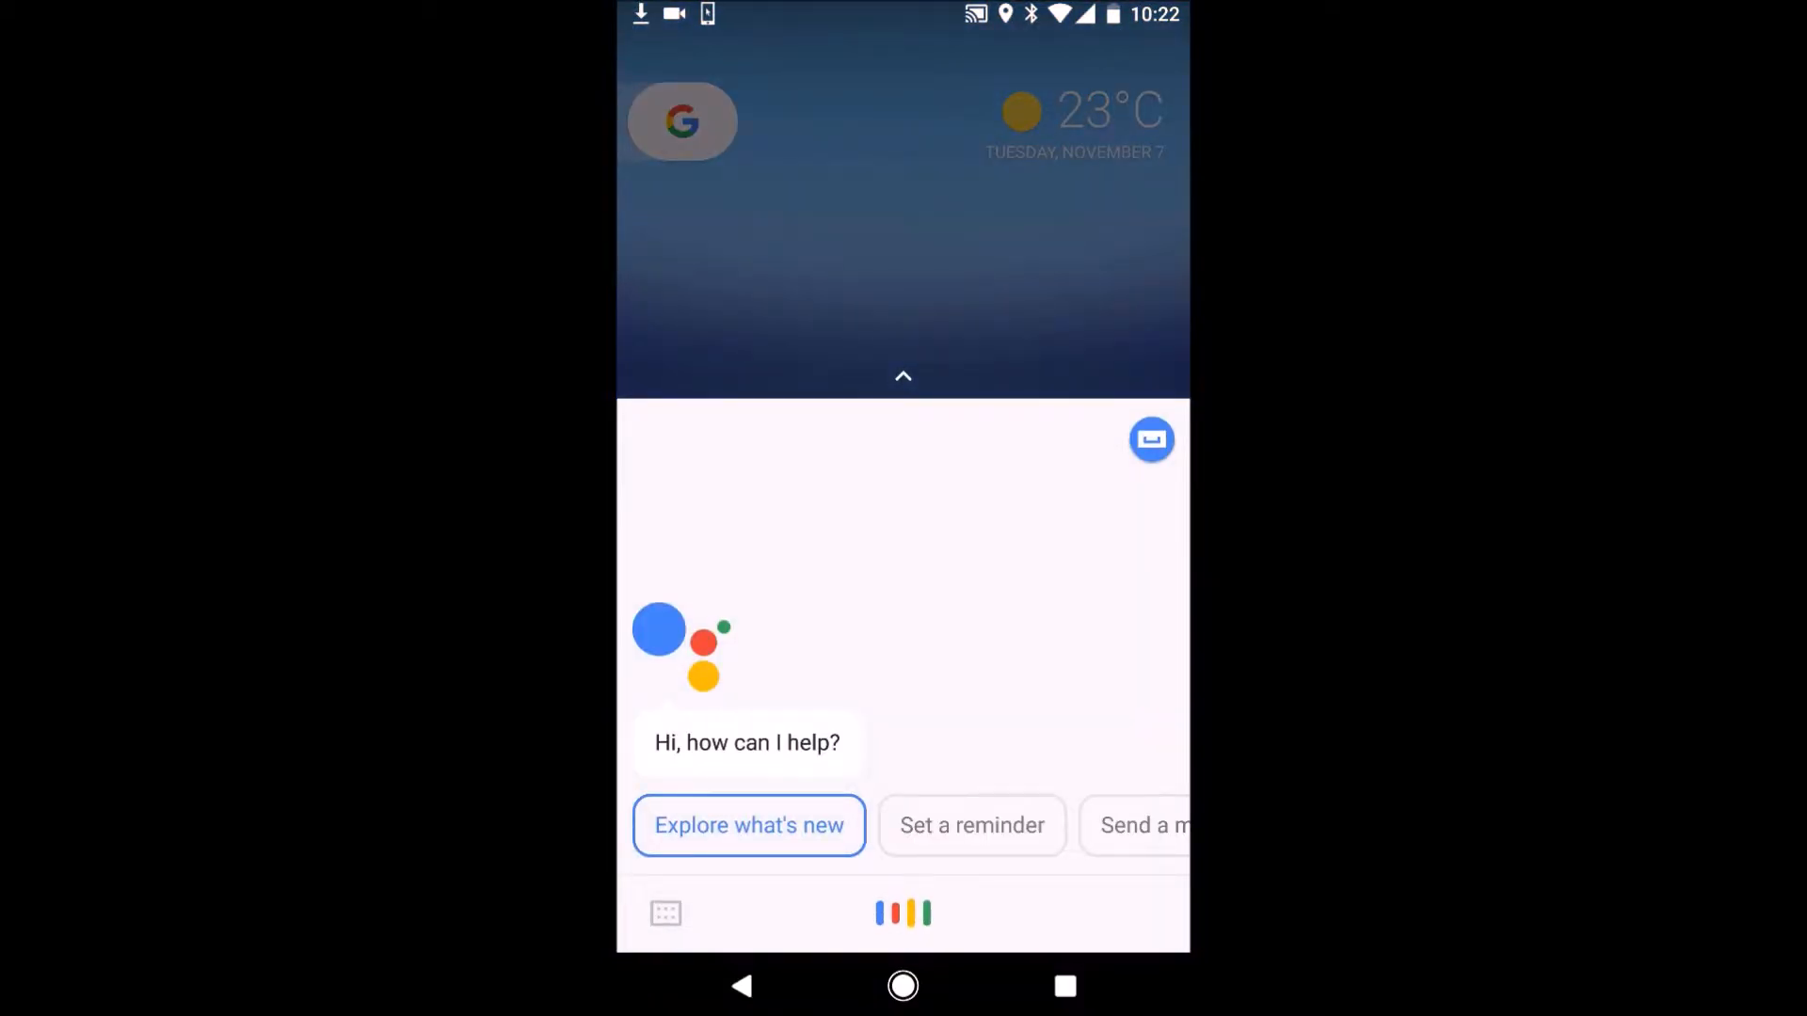
Summon Google Assistant and have it bring up the Phone app's starred contacts
{"action": "left_click", "coordinate": [902, 986]}
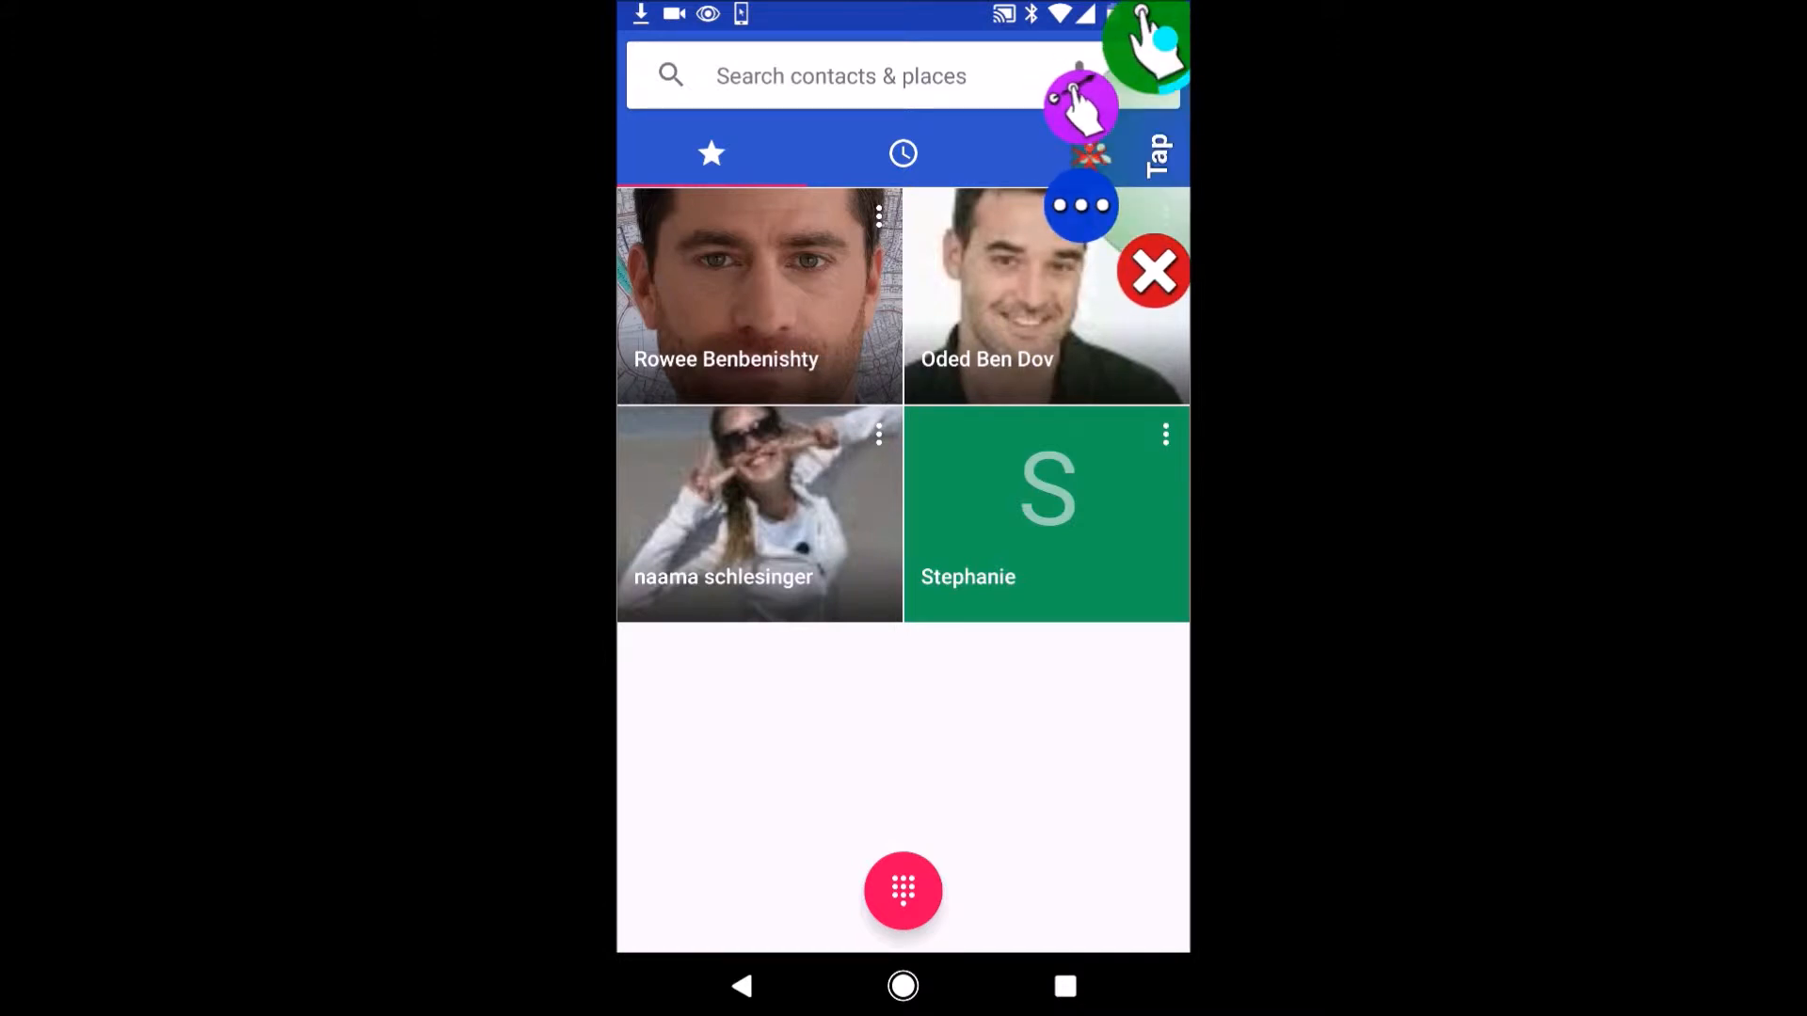
Switch the dialer from starred favourites to the full alphabetical contacts list
{"action": "left_click", "coordinate": [1092, 153]}
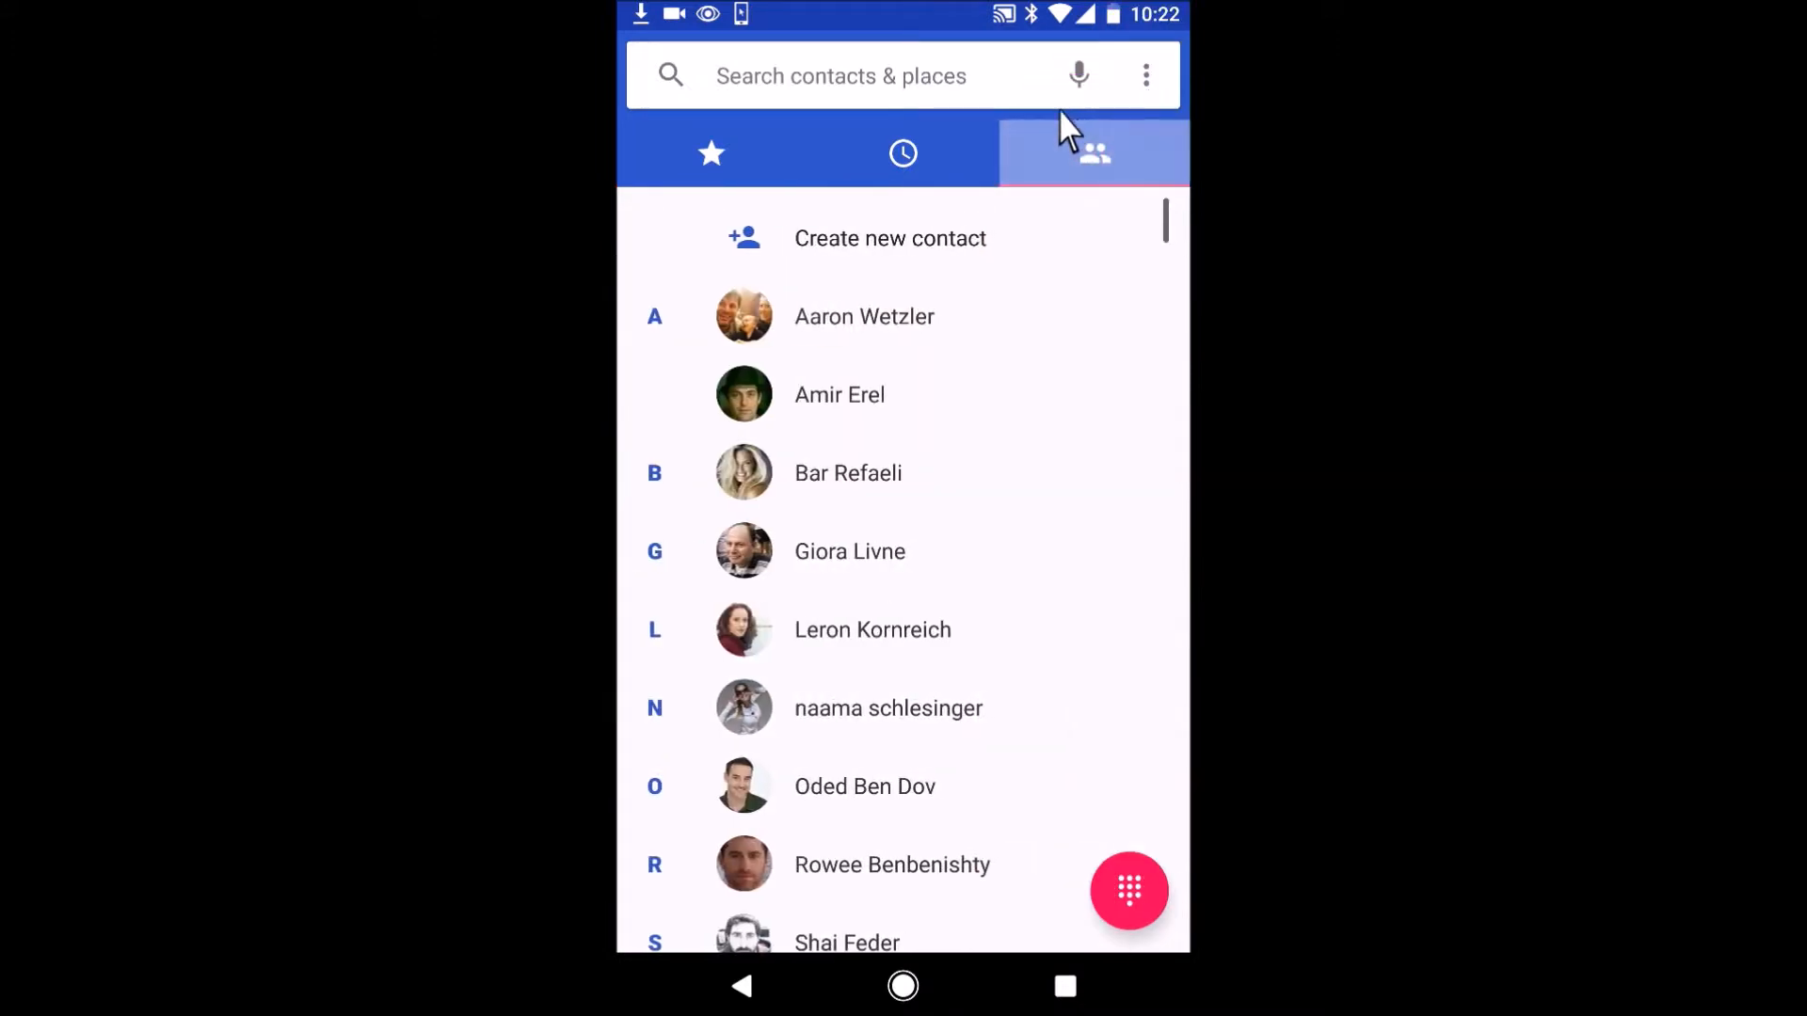
{"action": "left_click", "coordinate": [1129, 892]}
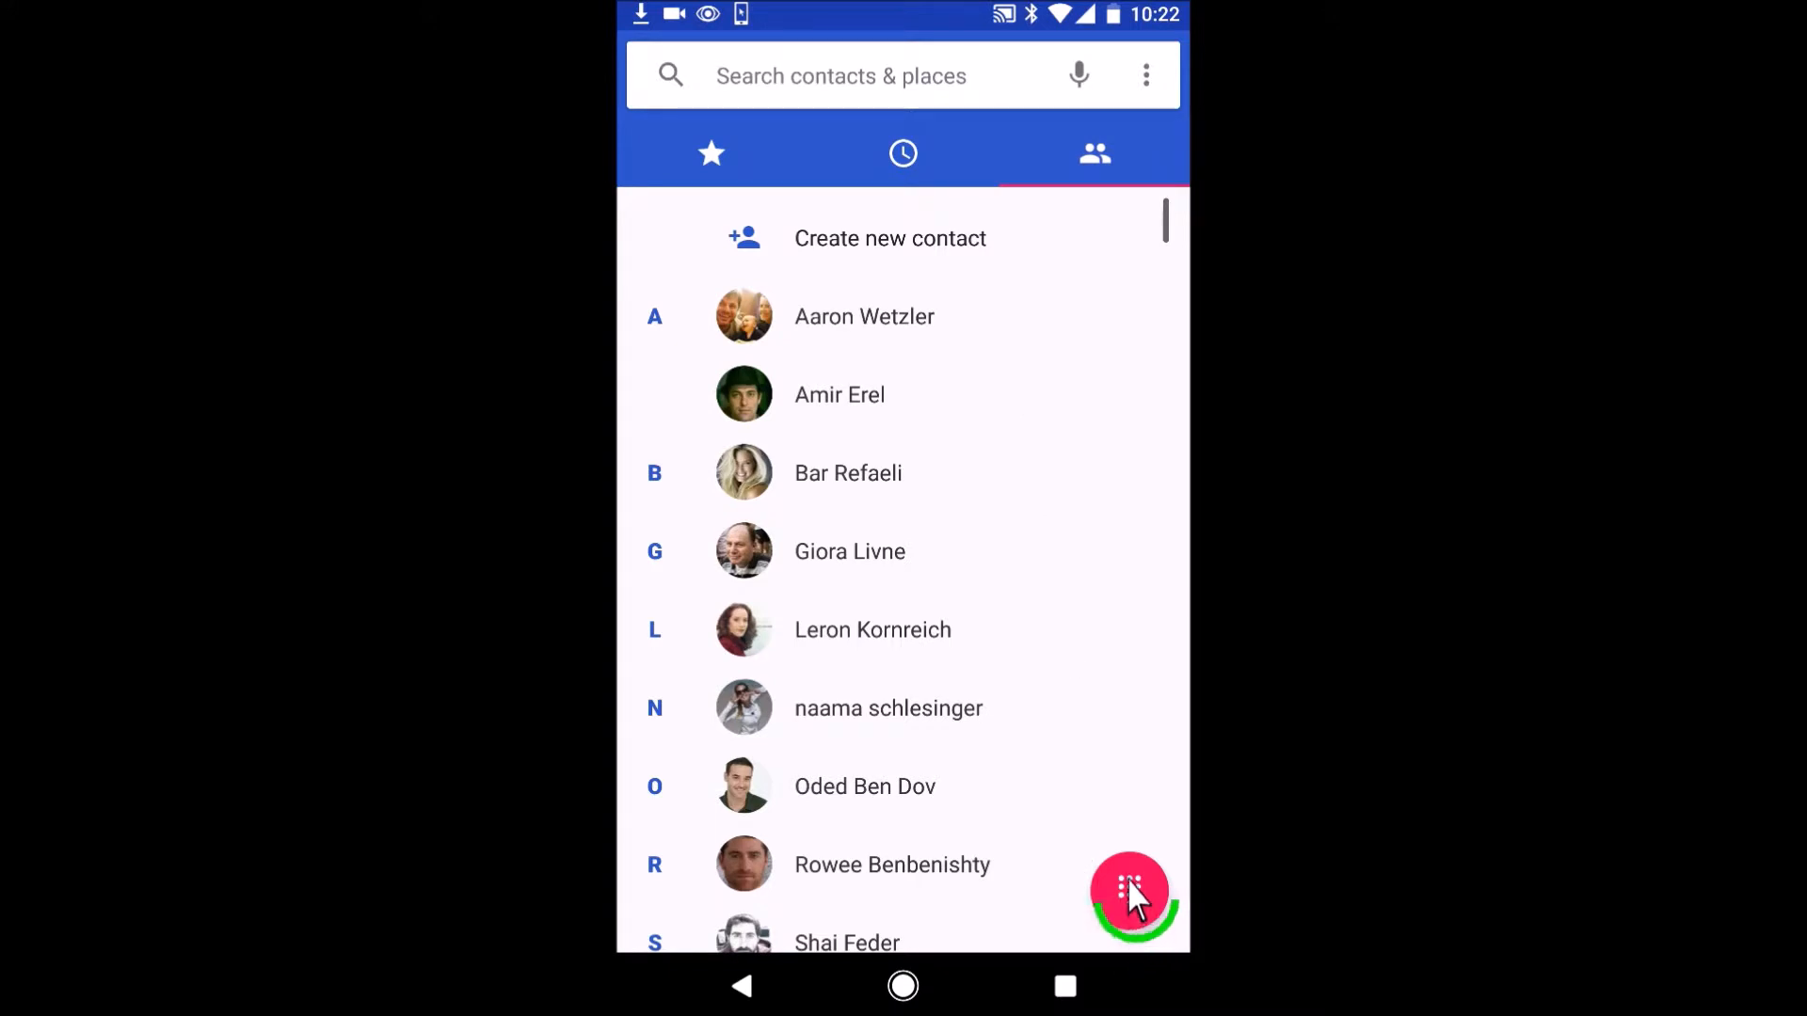
{"action": "left_click", "coordinate": [1129, 894]}
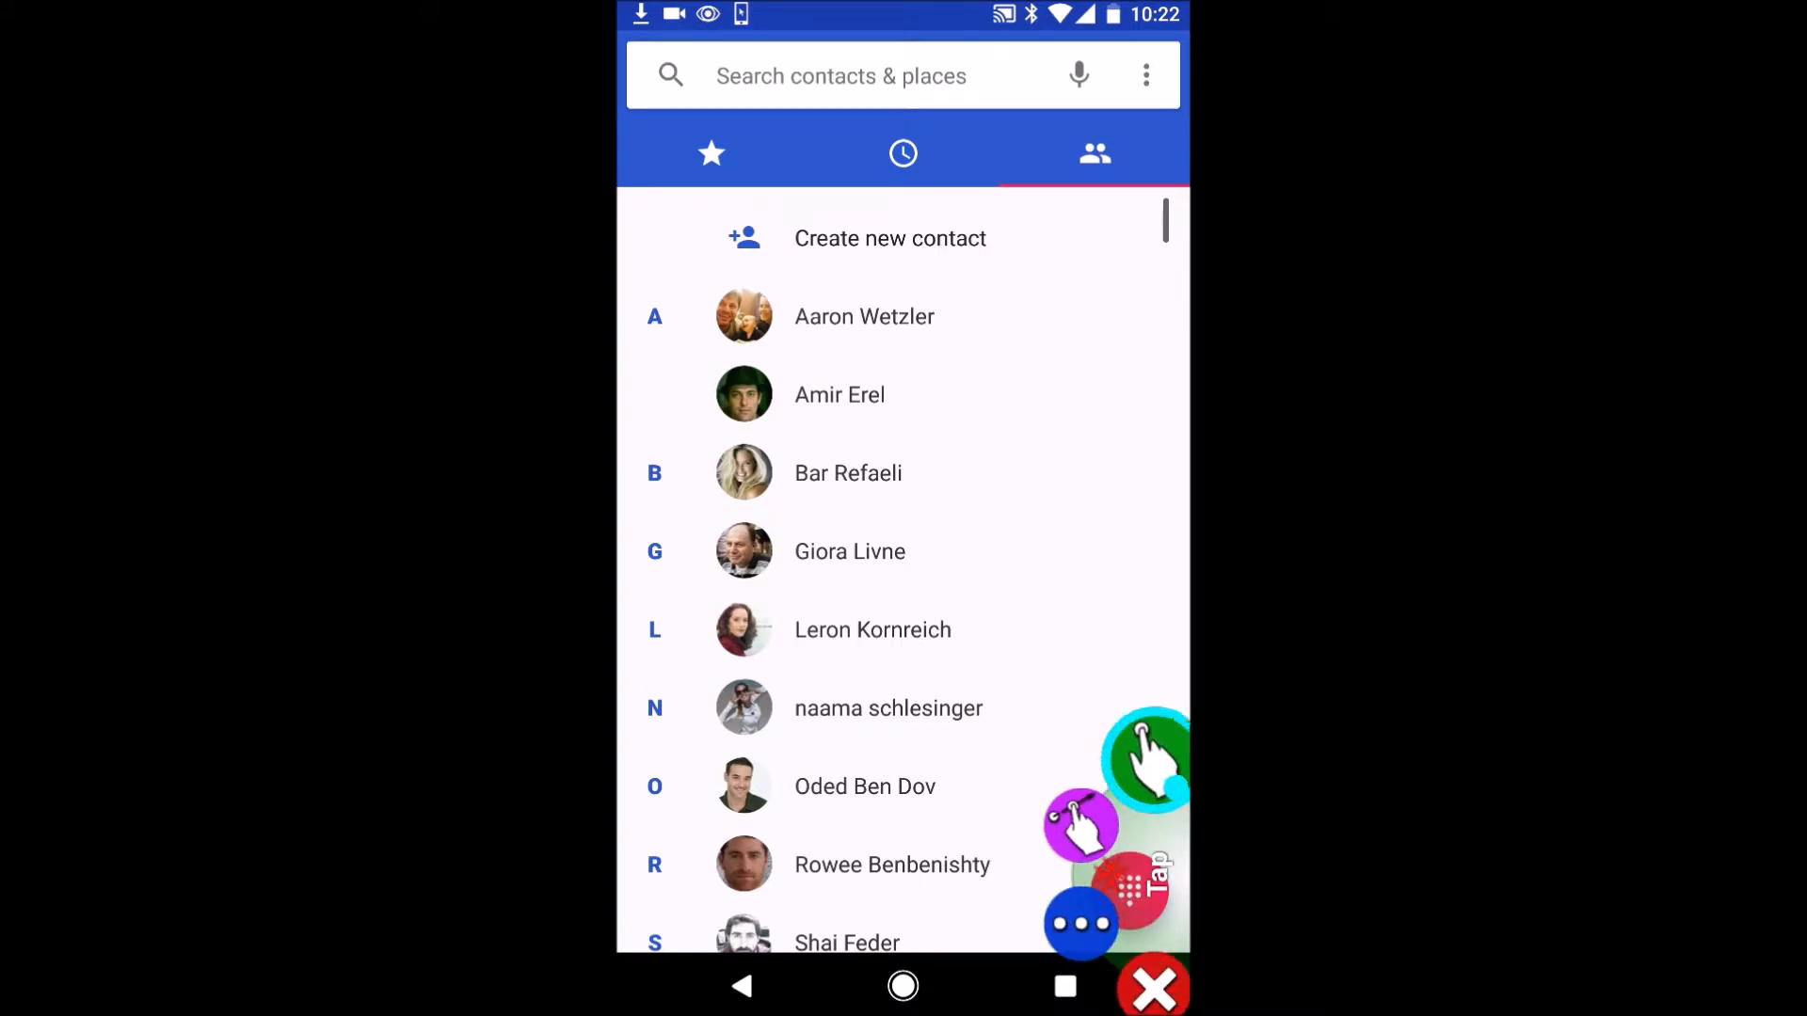
Open the number pad and dial the digits 0 and 5
{"action": "left_click", "coordinate": [1147, 760]}
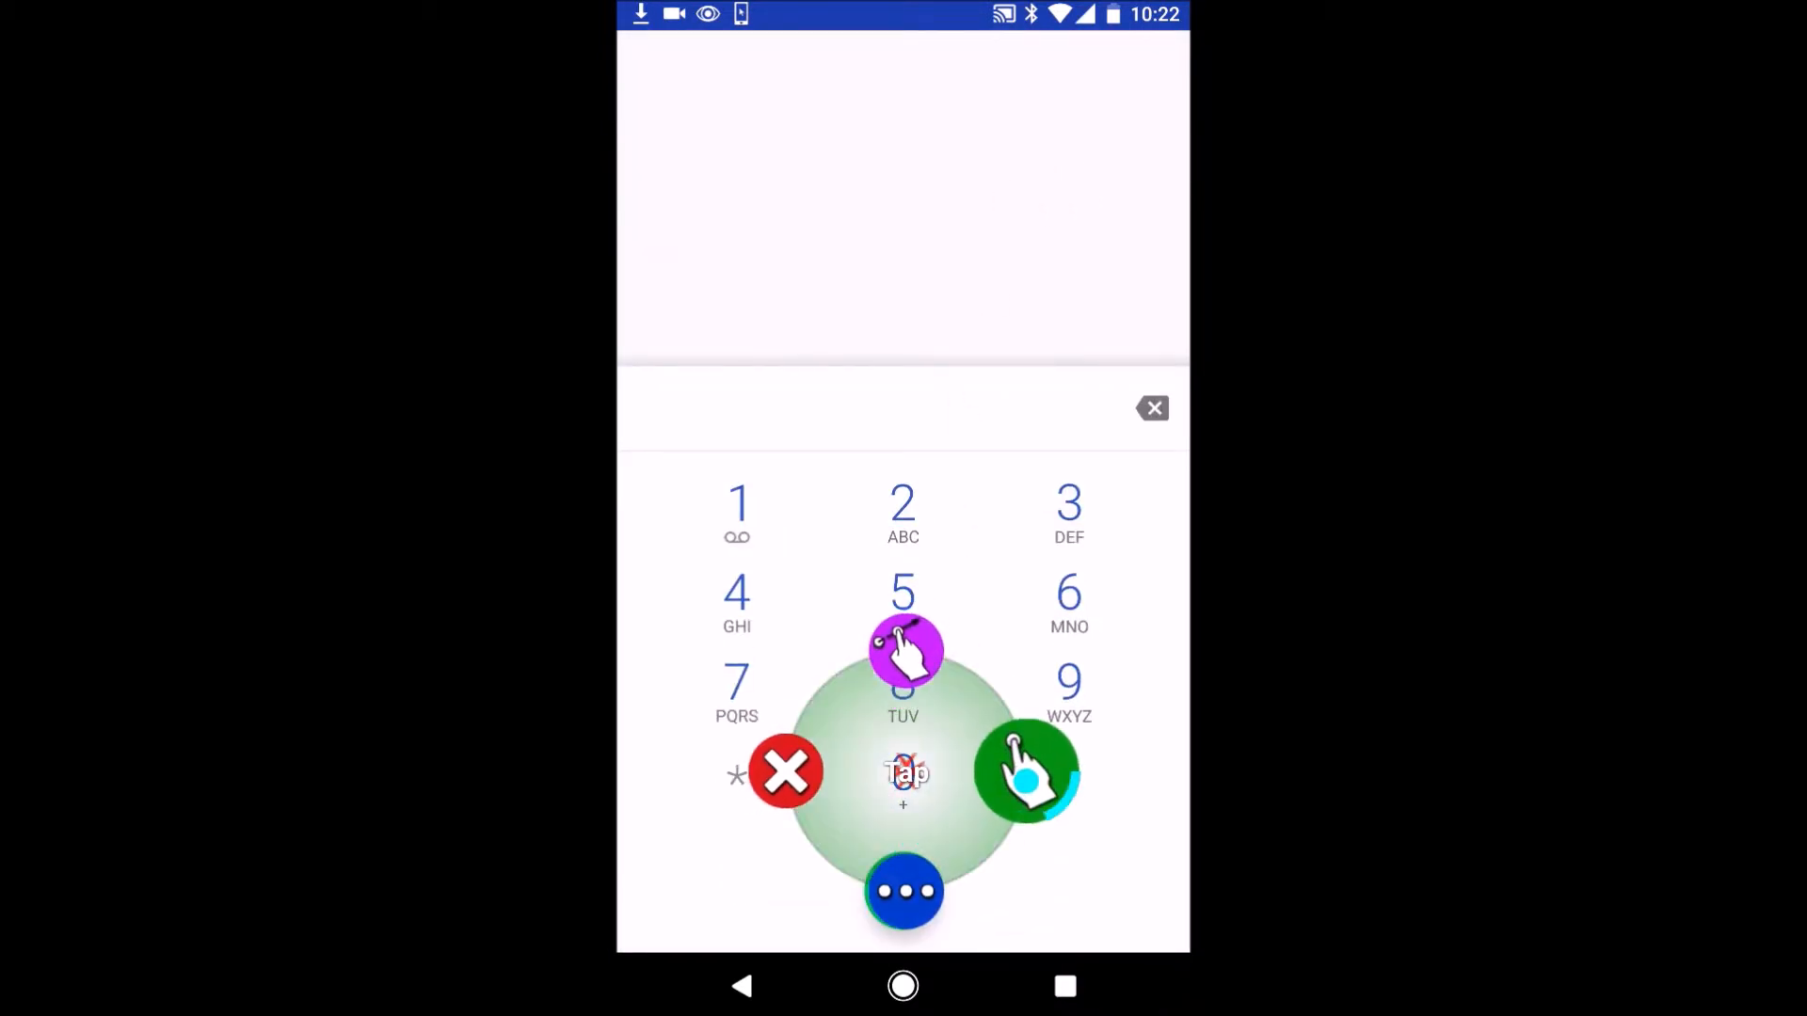
{"action": "left_click", "coordinate": [904, 774]}
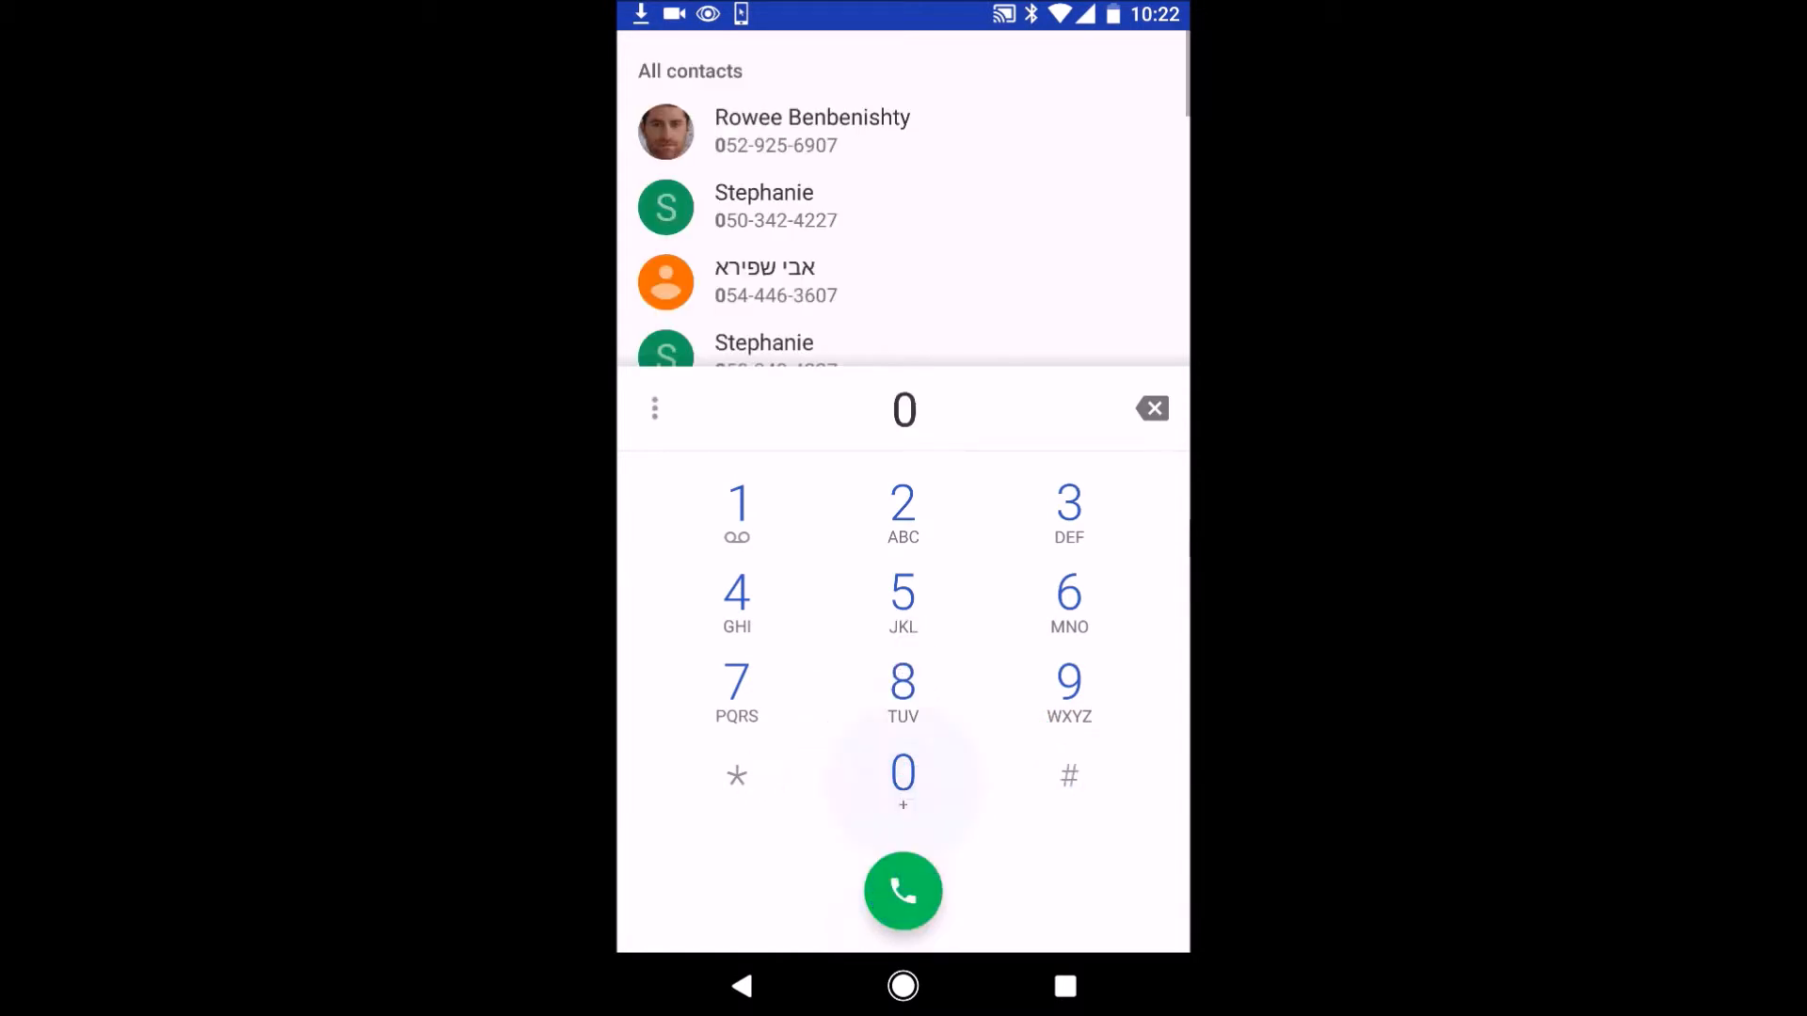
{"action": "left_click", "coordinate": [904, 596]}
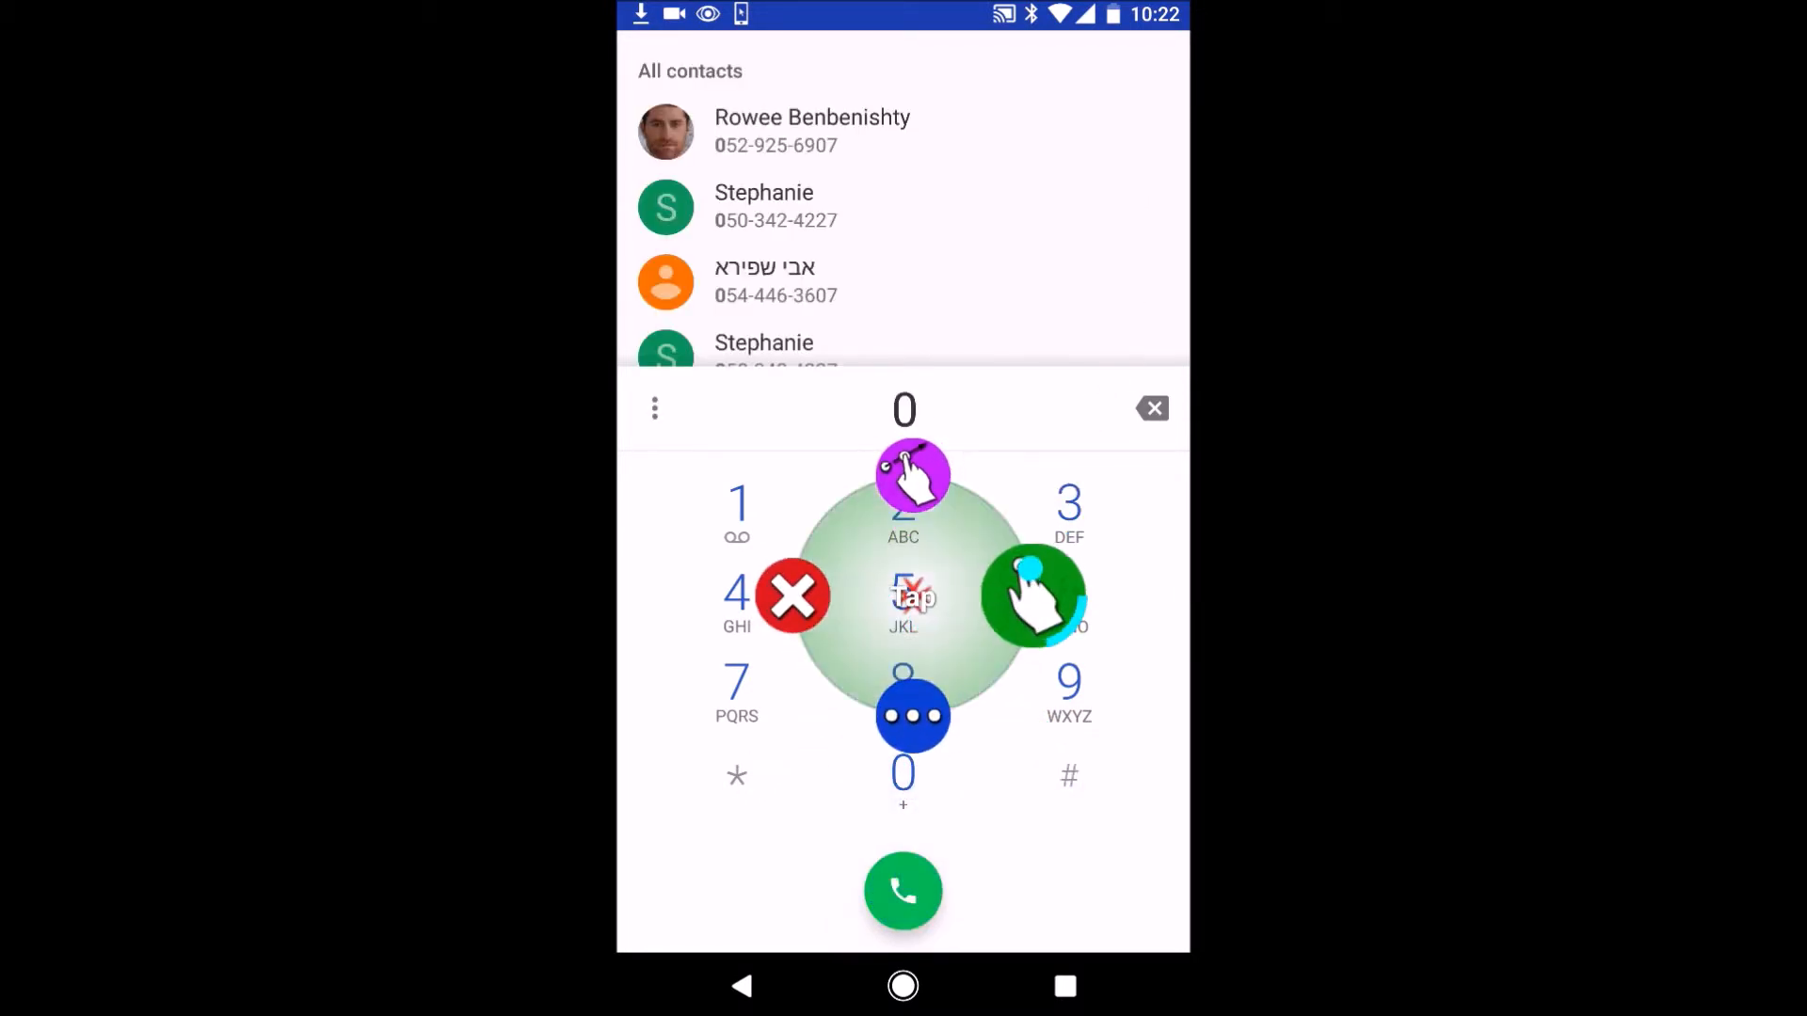
{"action": "left_click", "coordinate": [903, 591]}
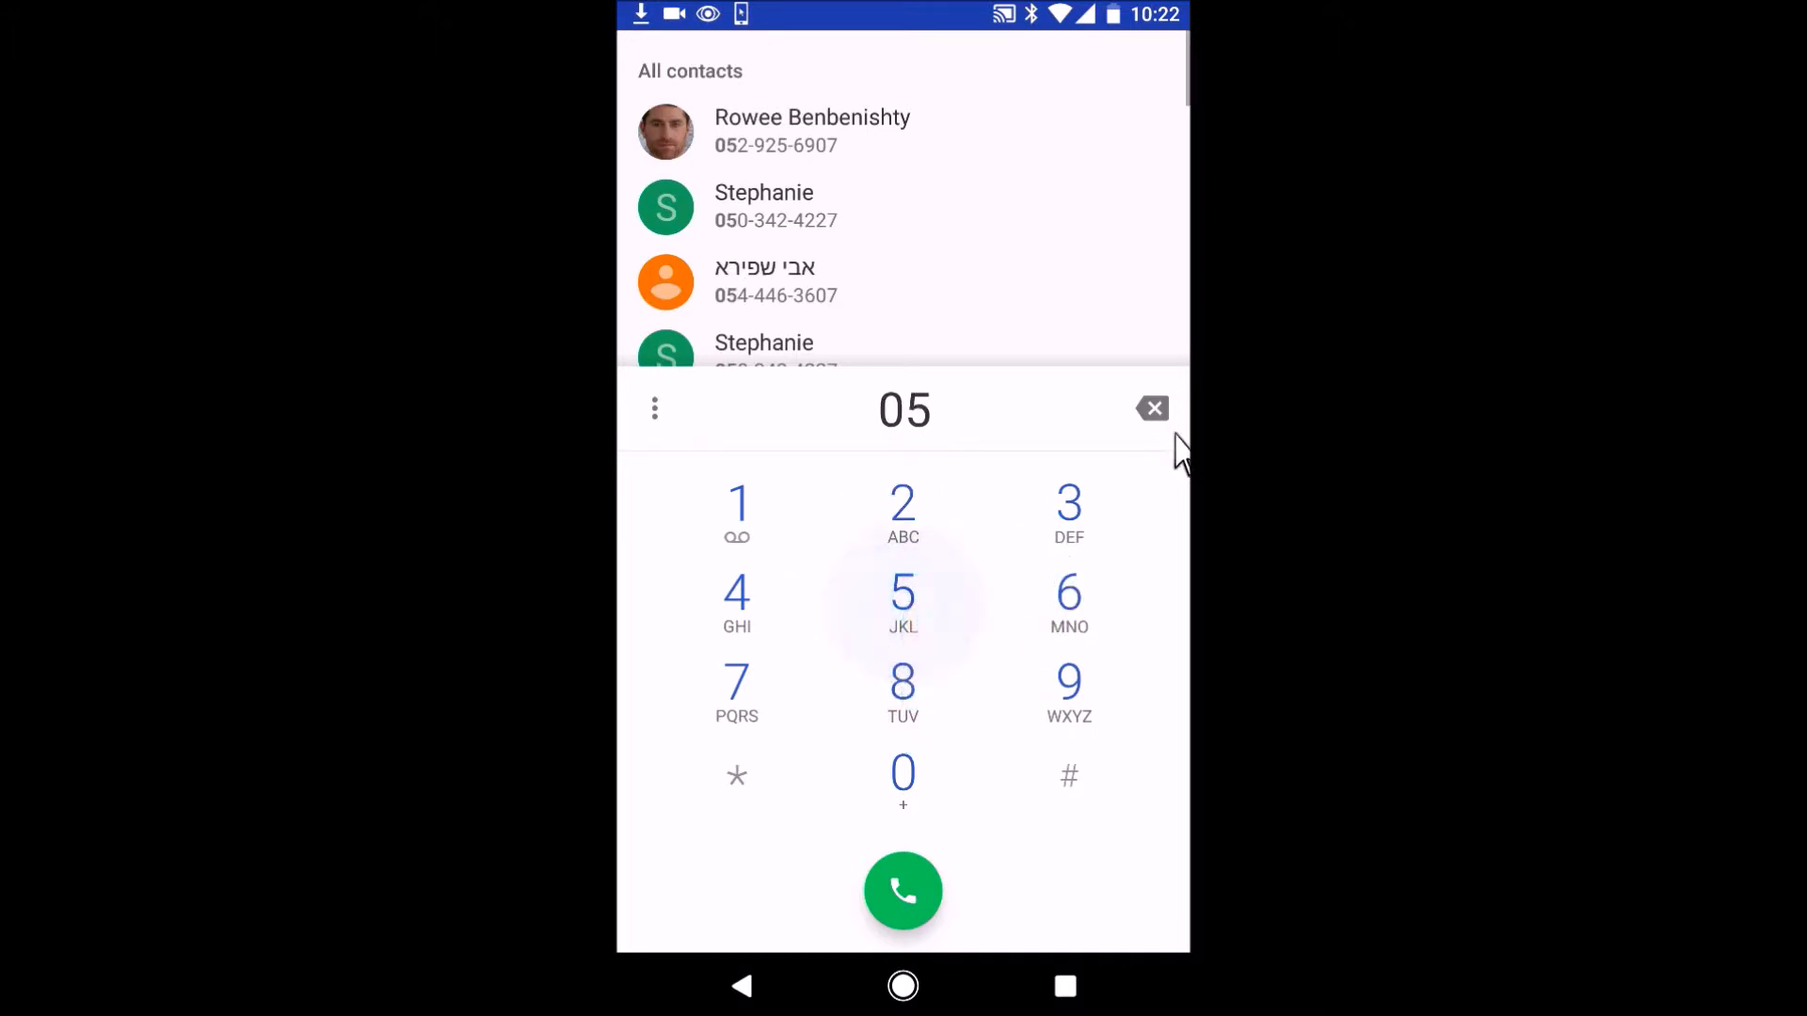
{"action": "mouse_move", "coordinate": [887, 334]}
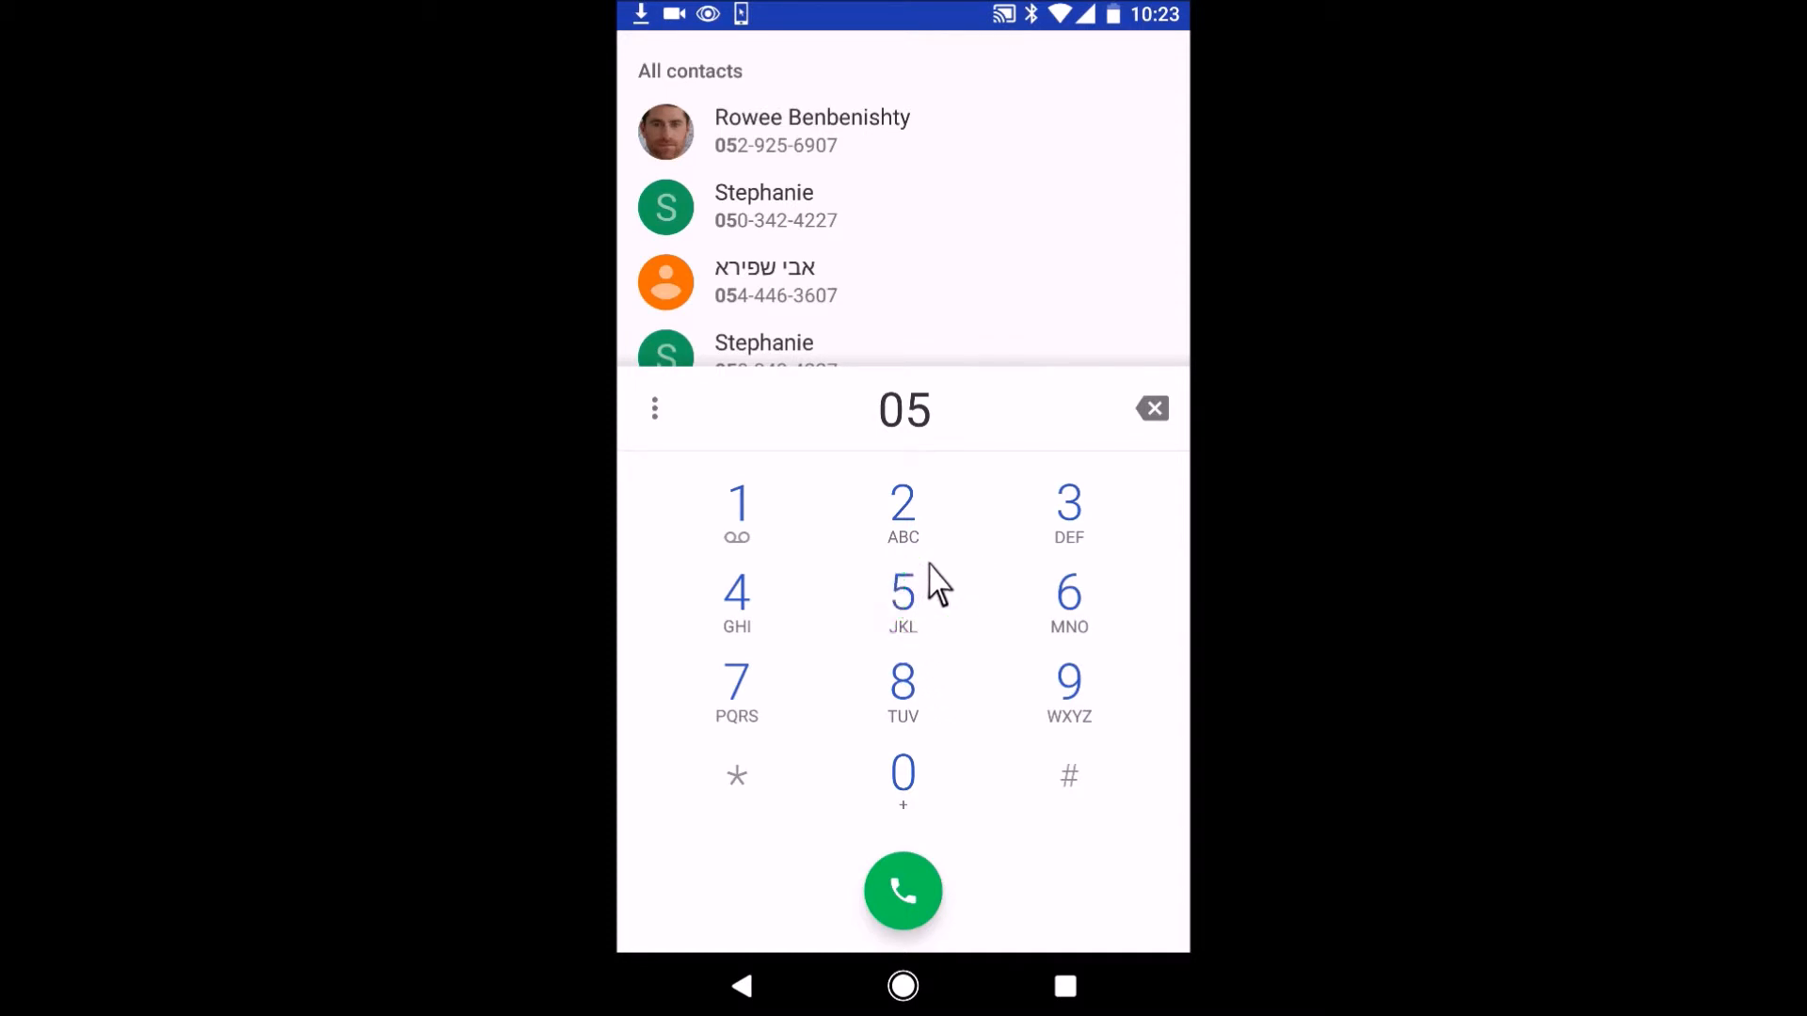
{"action": "left_click", "coordinate": [904, 565]}
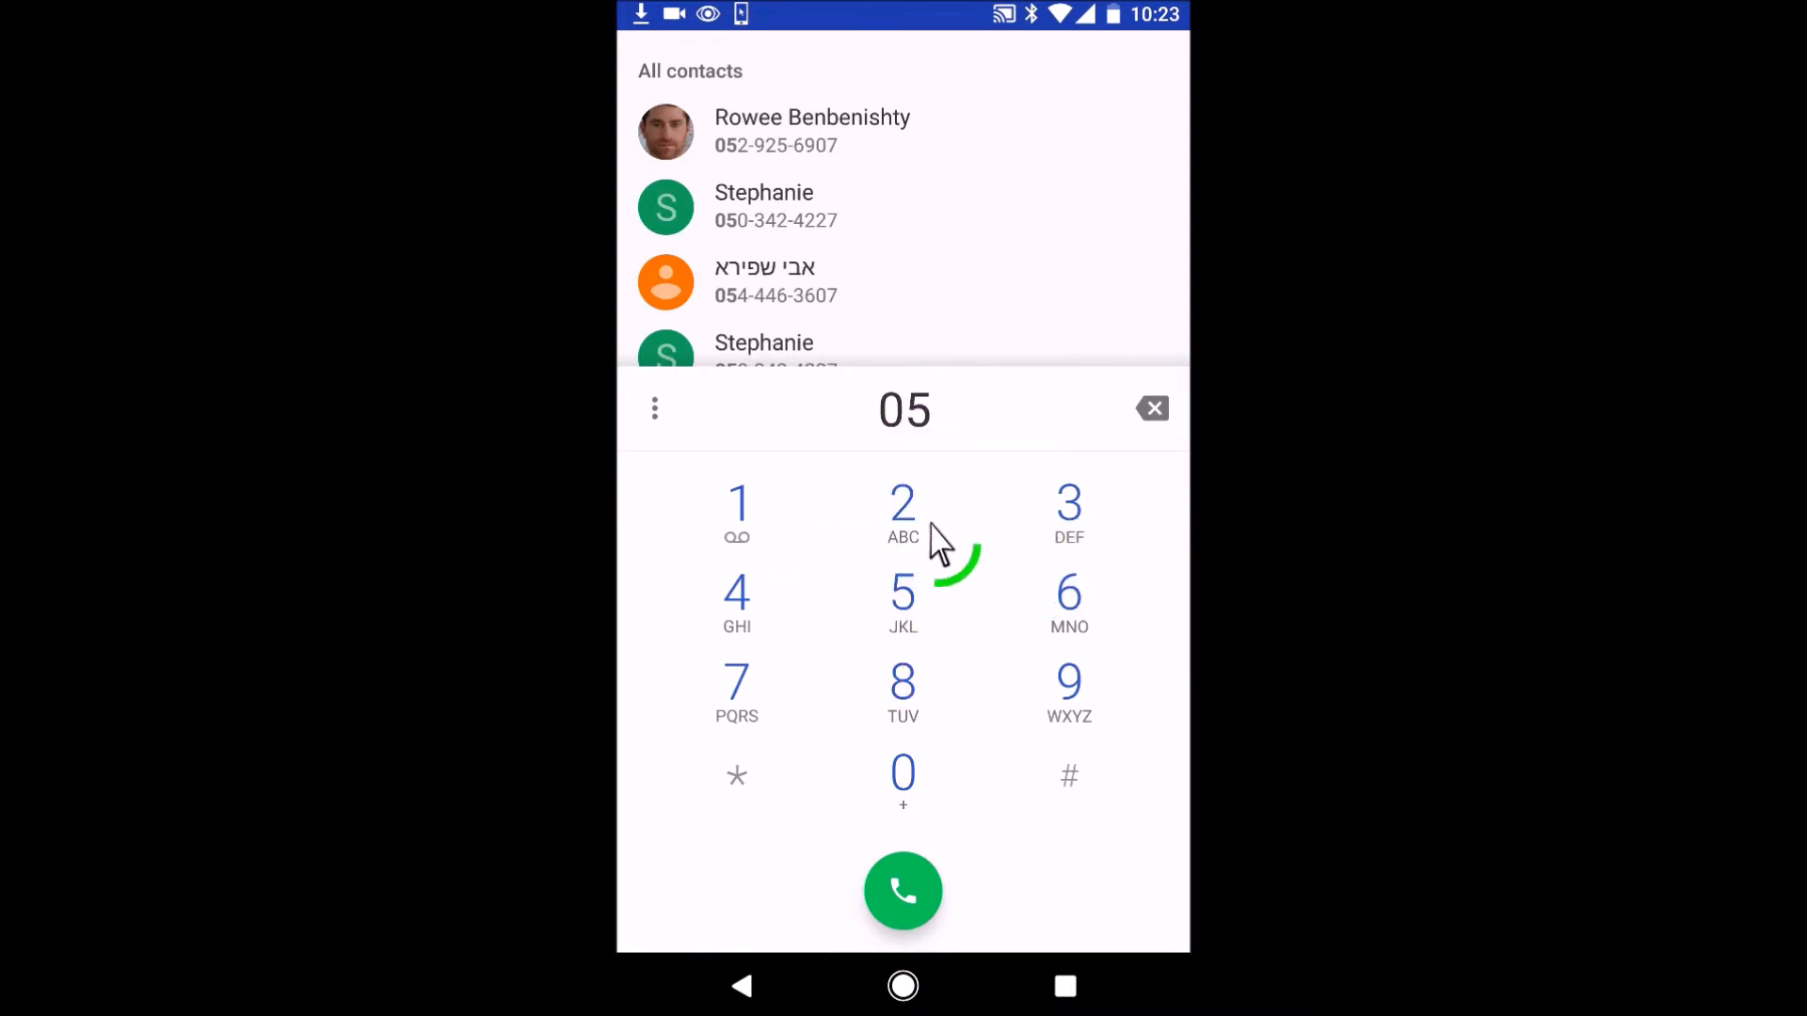
Add digits 2 and 9 to the dialled number, narrowing the suggested contacts
{"action": "left_click", "coordinate": [903, 513]}
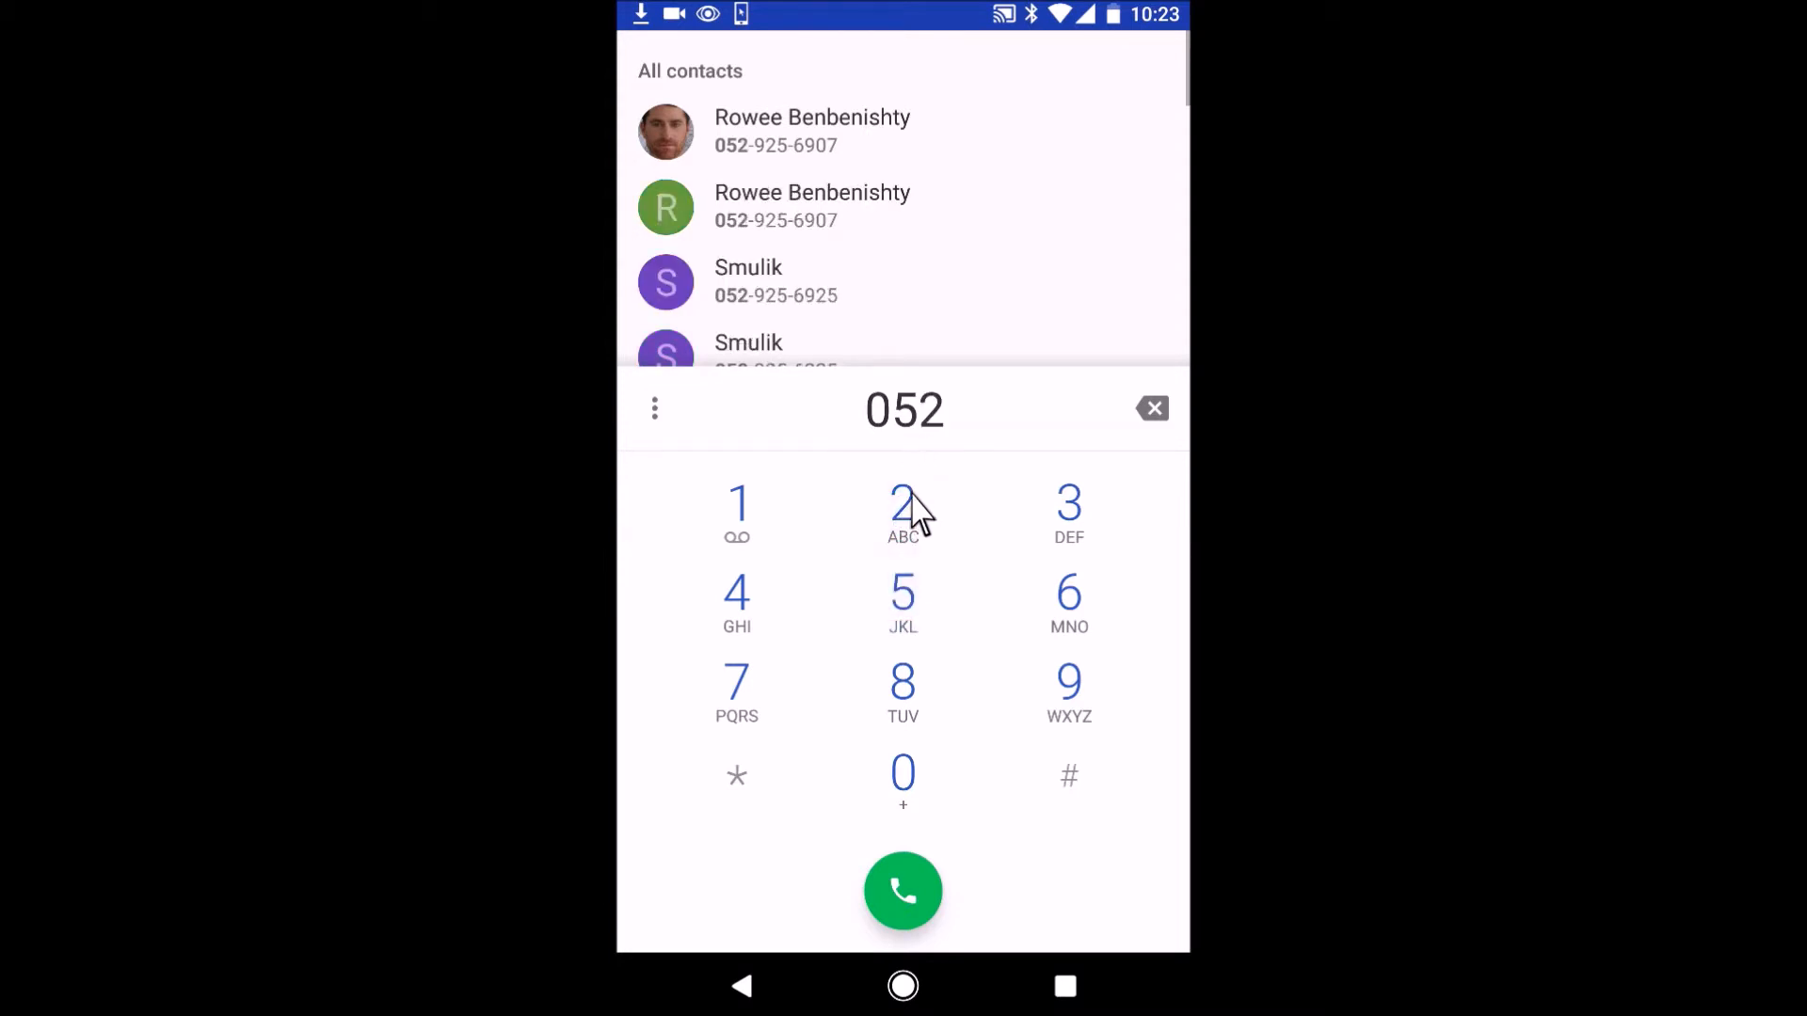
{"action": "mouse_move", "coordinate": [1068, 688]}
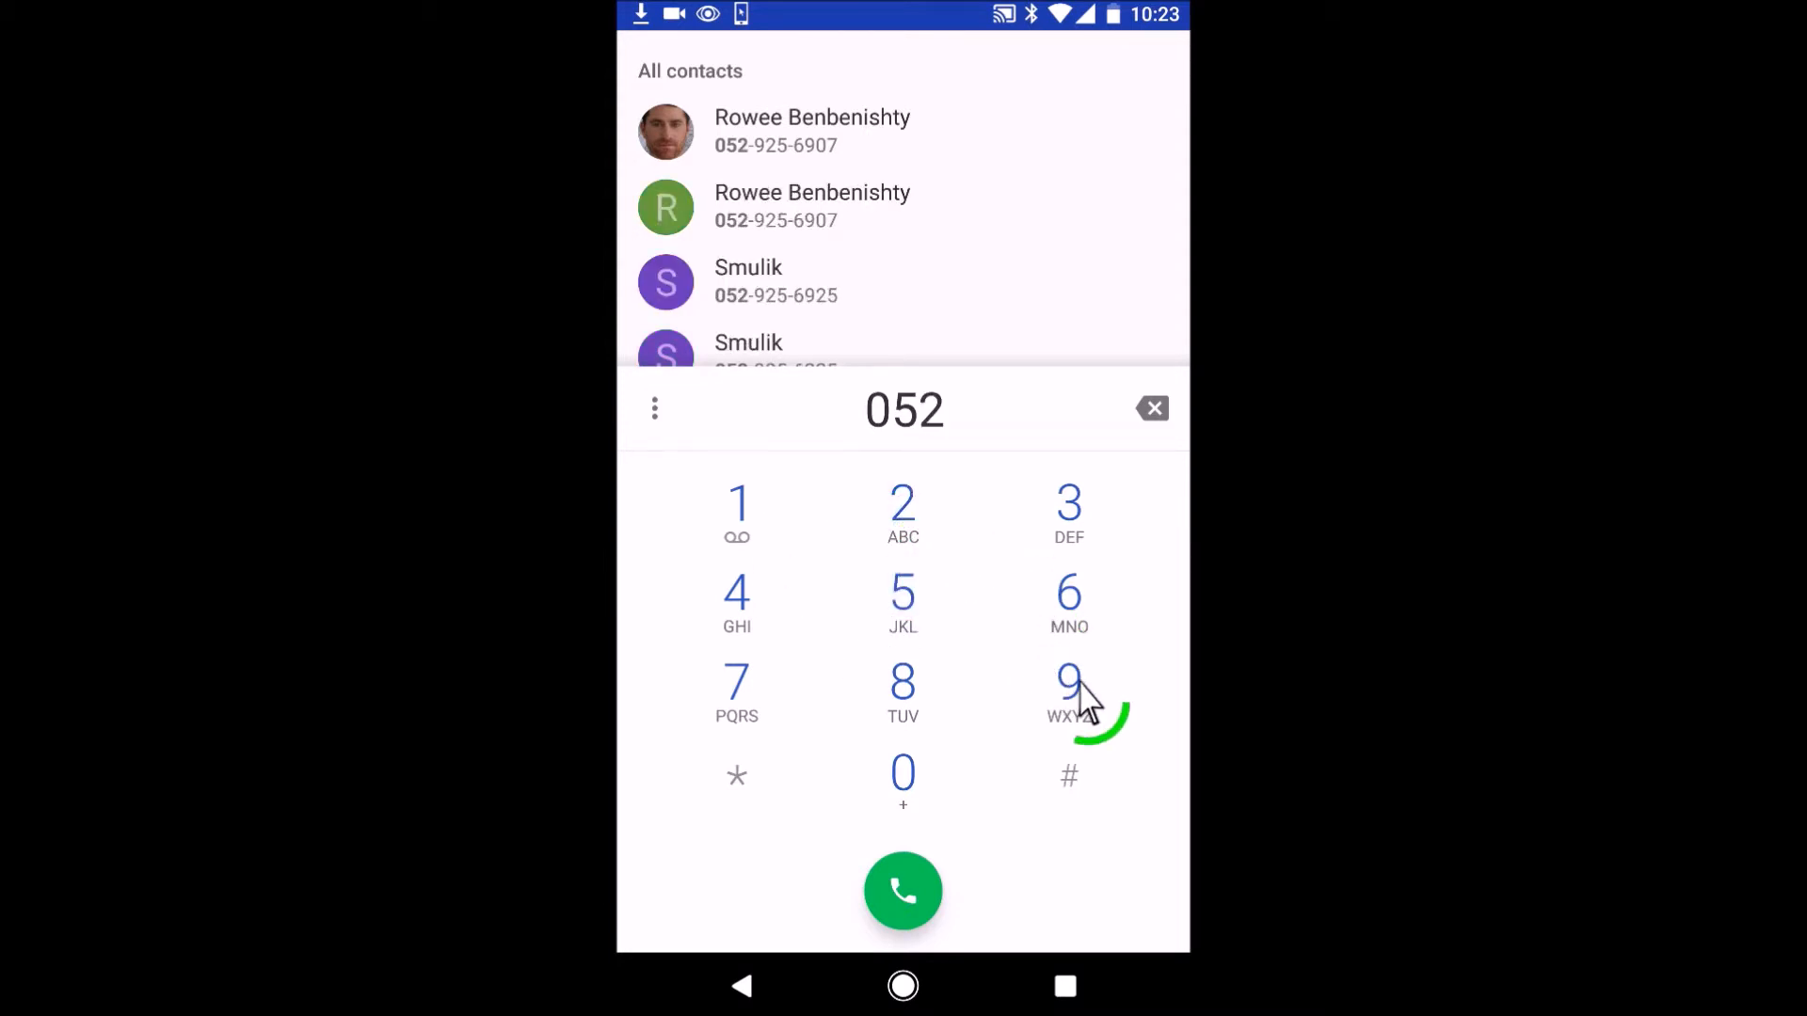
{"action": "left_click", "coordinate": [1069, 686]}
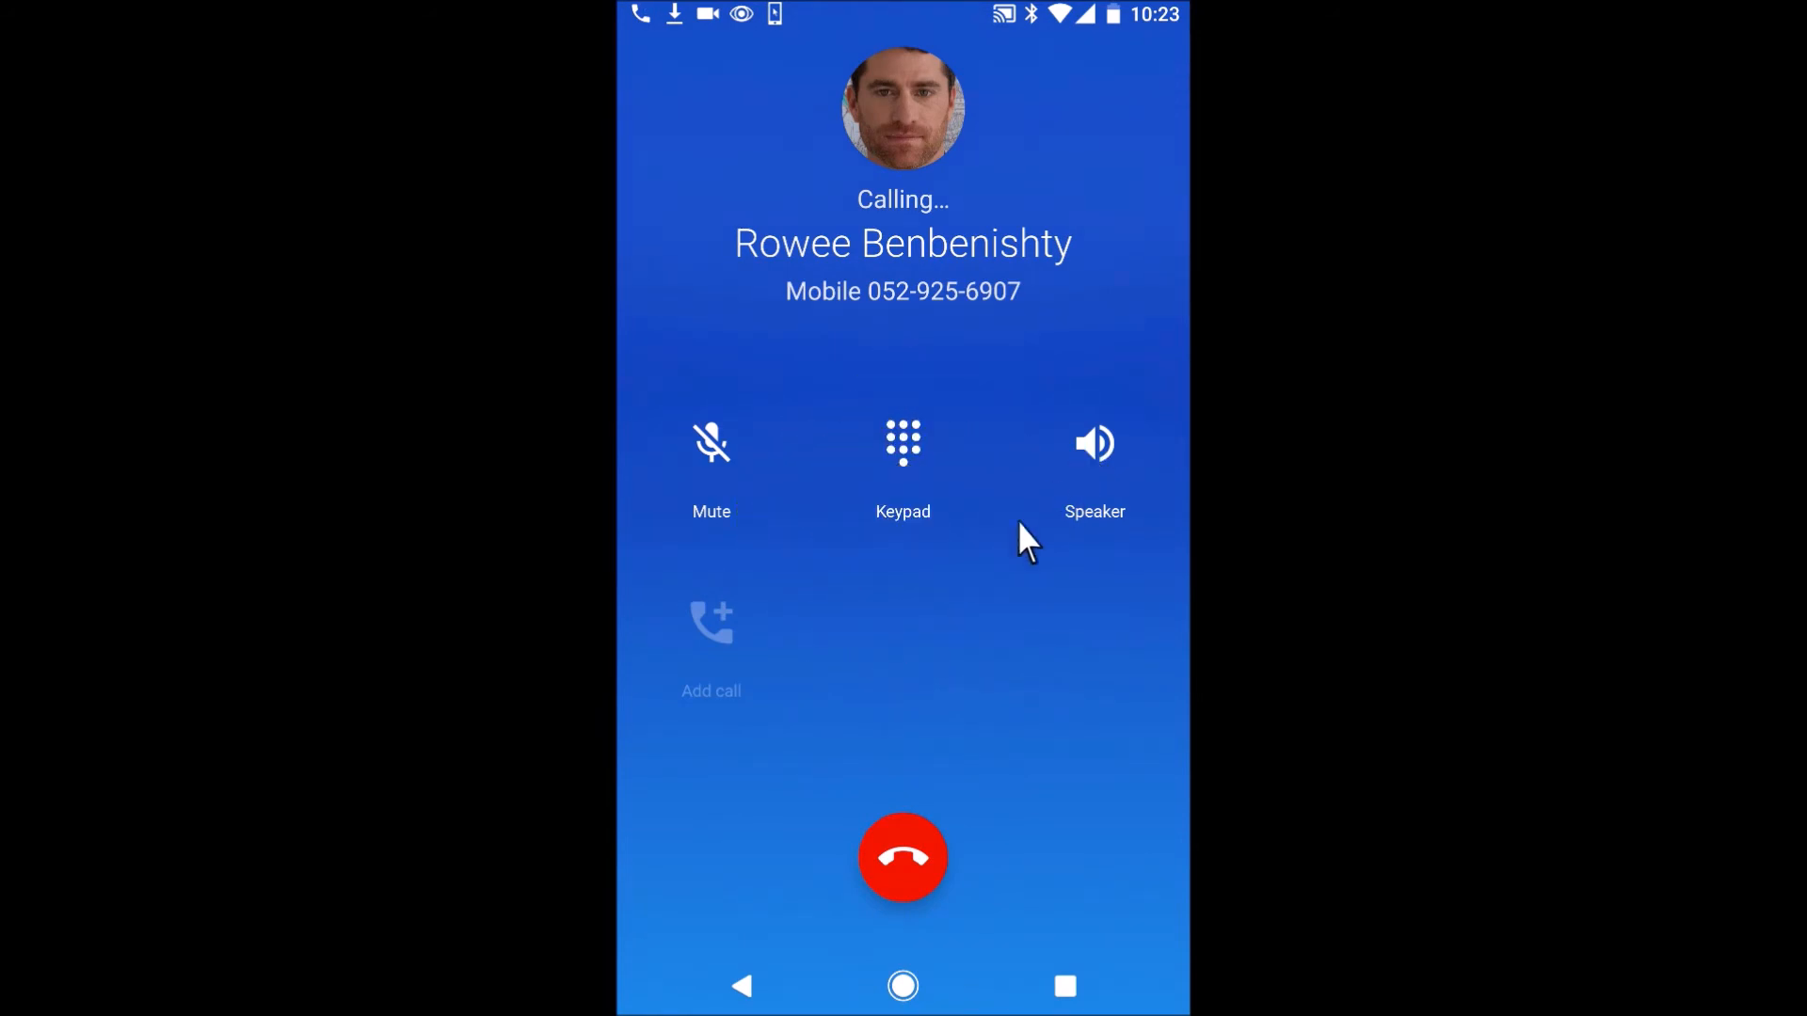
{"action": "mouse_move", "coordinate": [910, 109]}
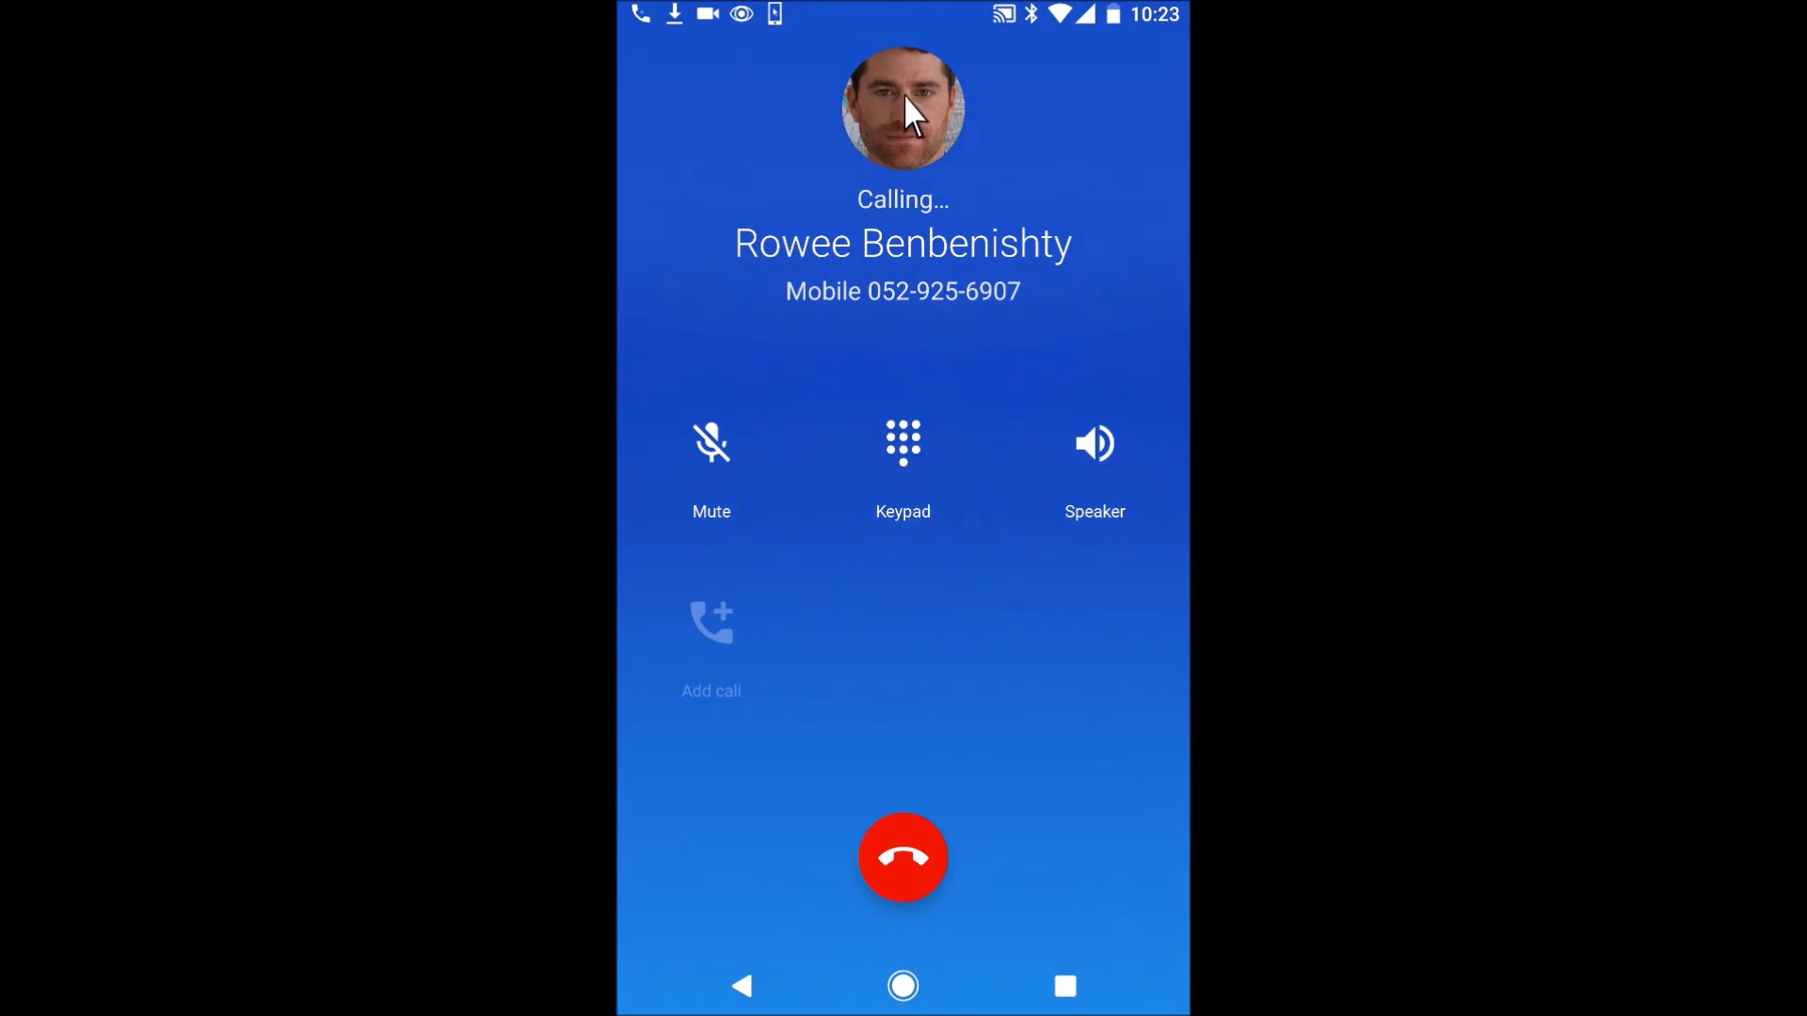
{"action": "mouse_move", "coordinate": [1054, 565]}
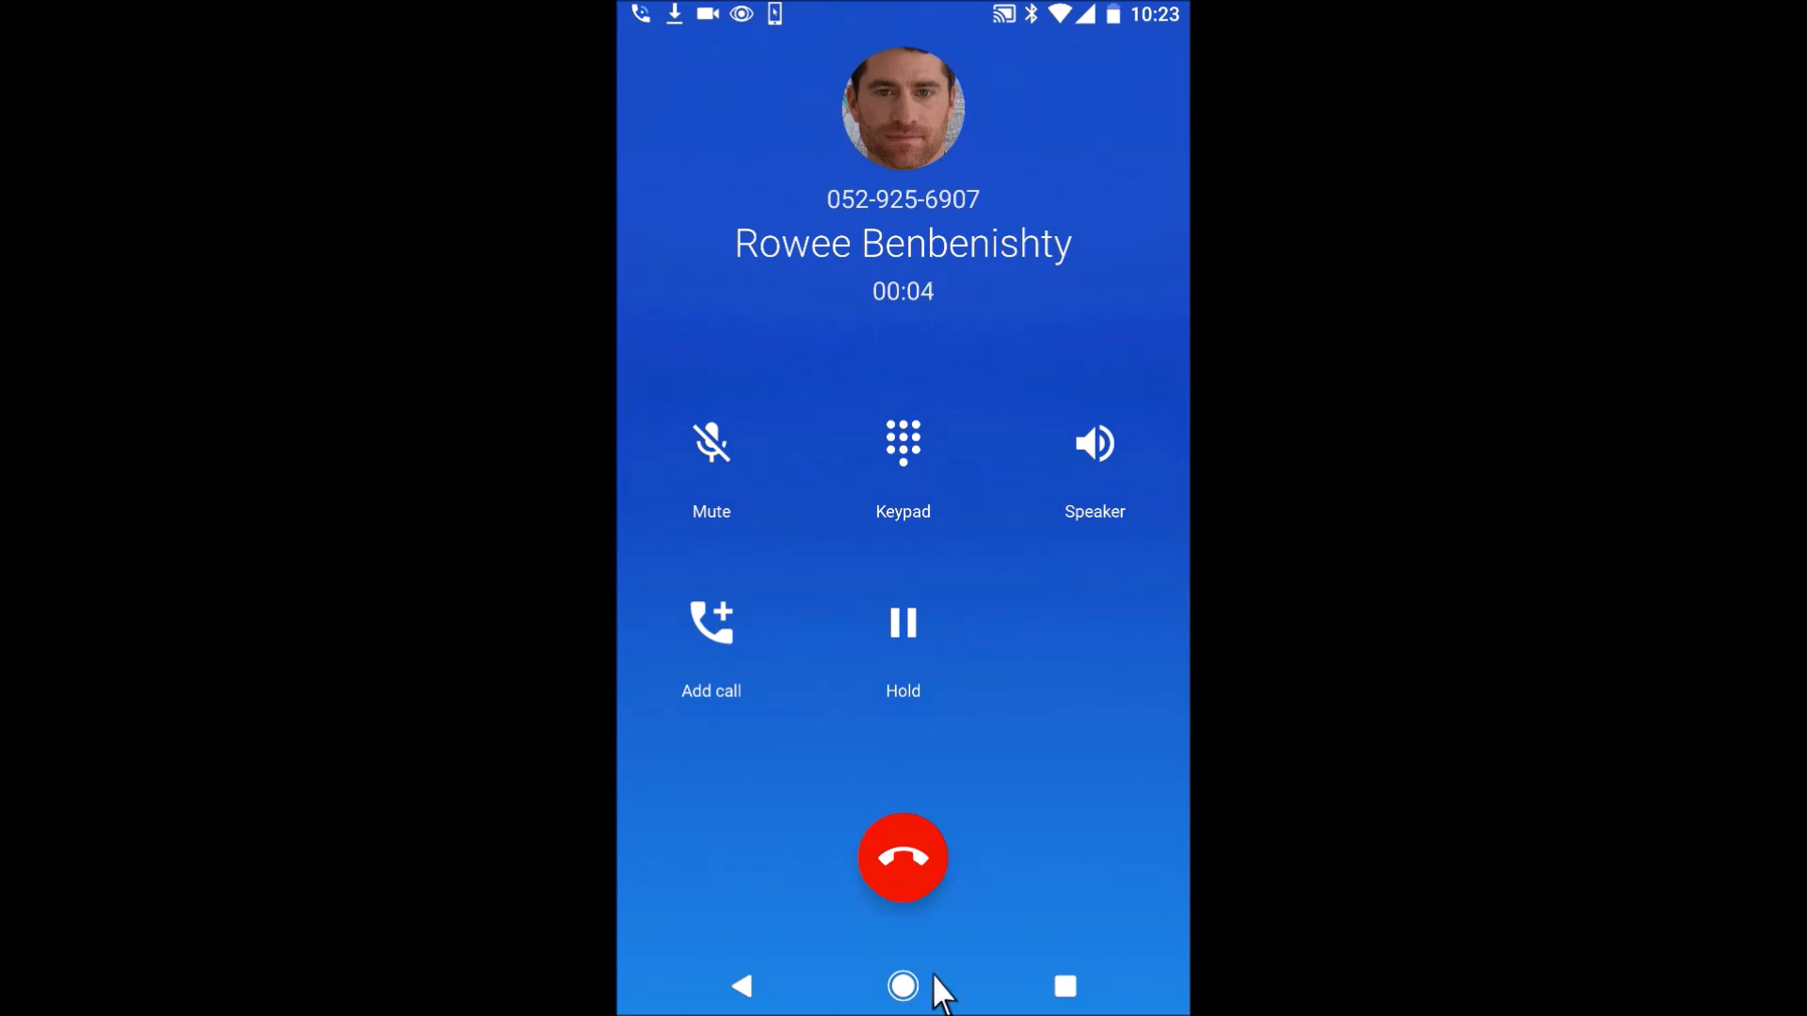
{"action": "mouse_move", "coordinate": [979, 386]}
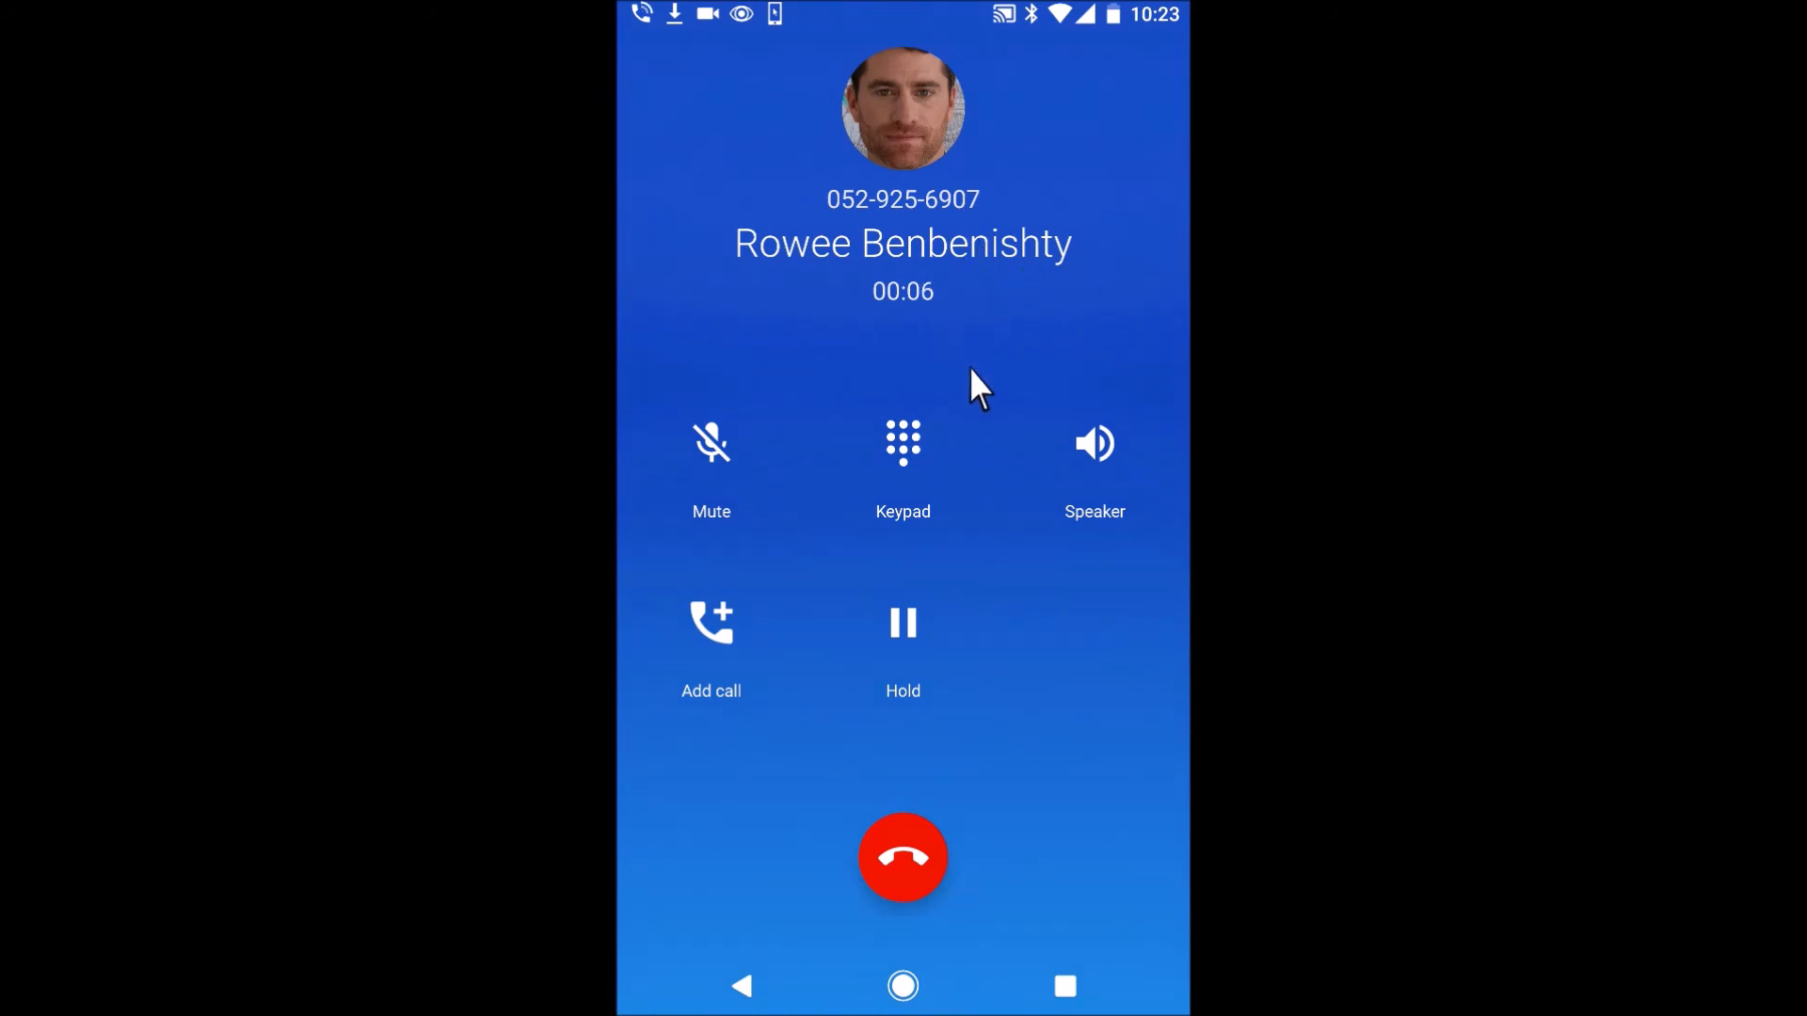
{"action": "mouse_move", "coordinate": [944, 432]}
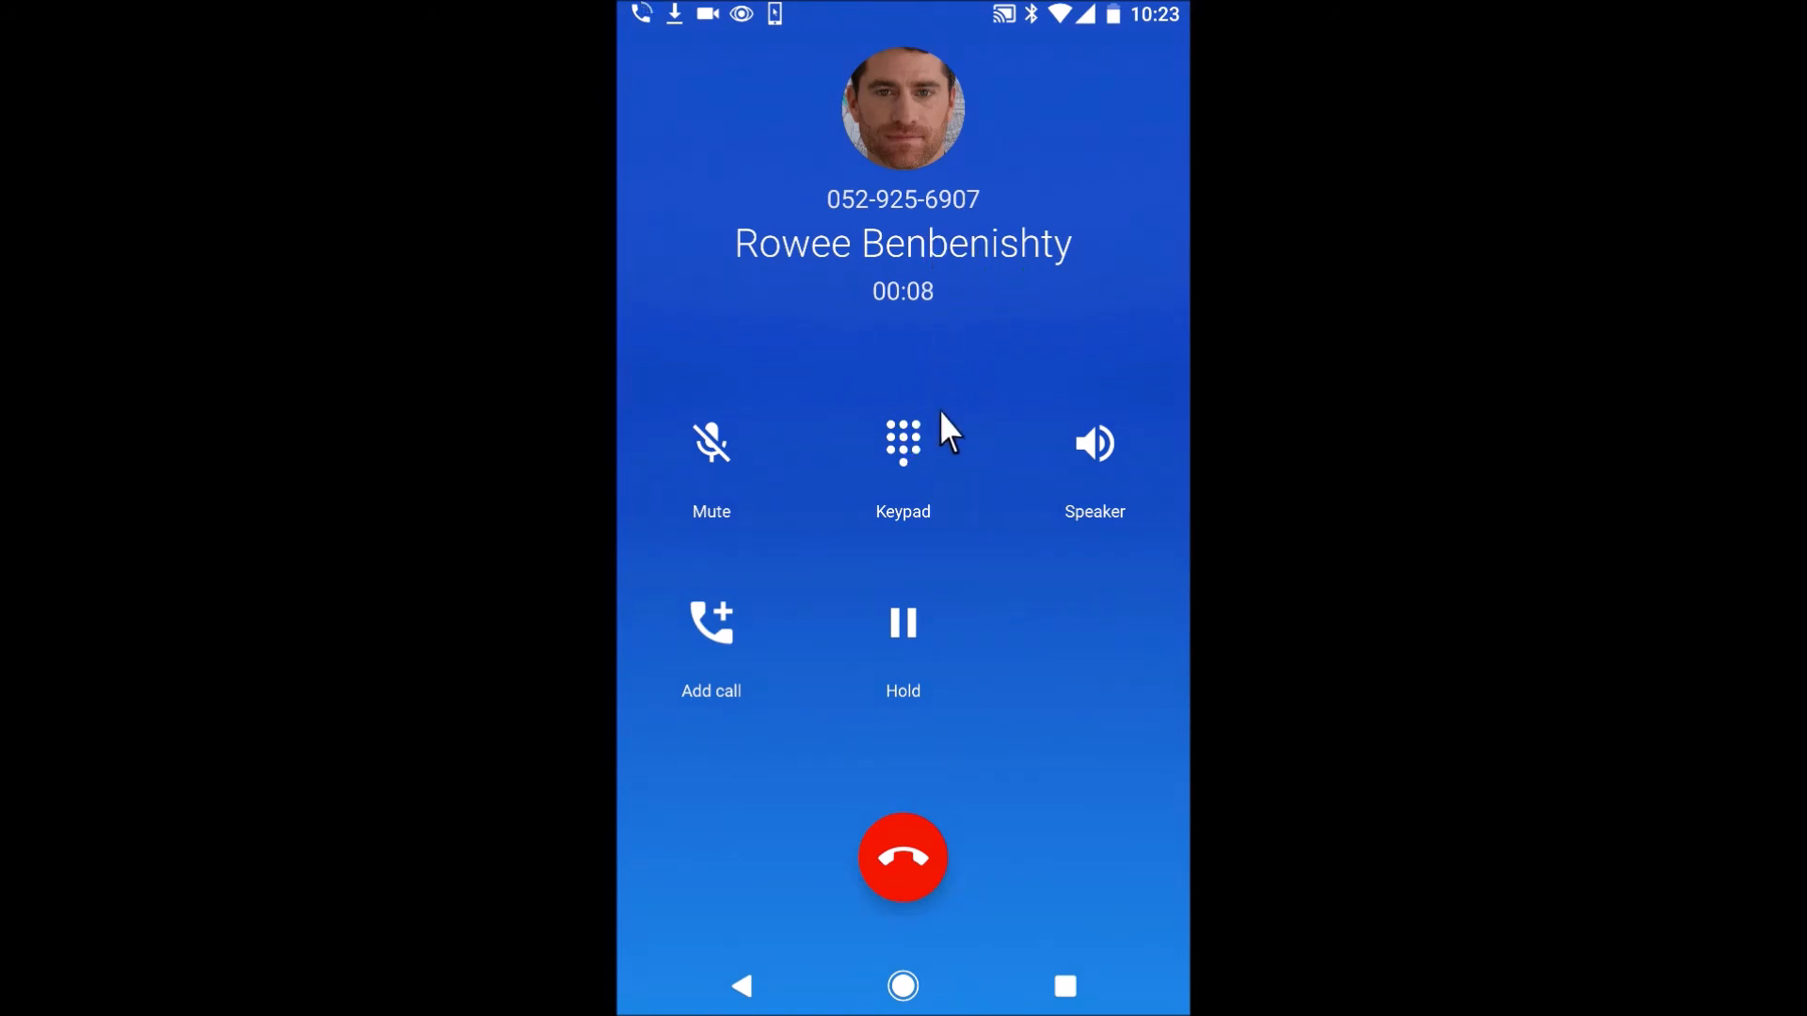